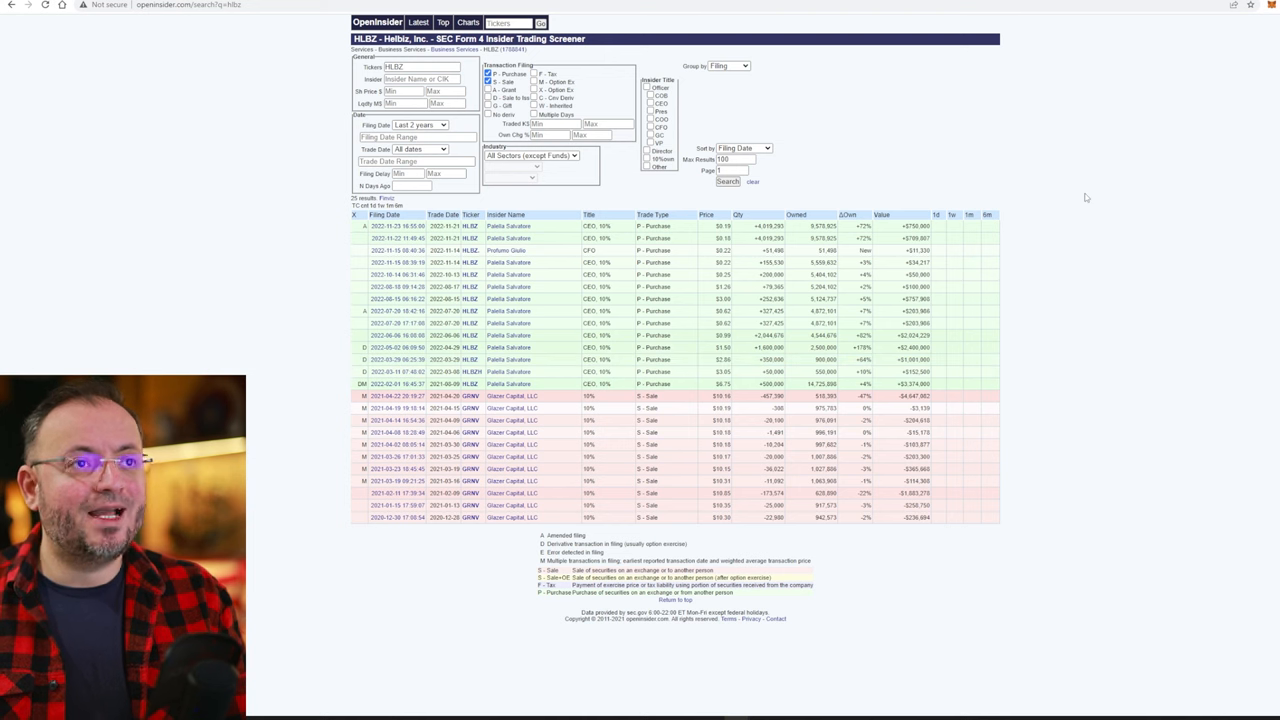
{"action": "mouse_move", "coordinate": [1114, 216]}
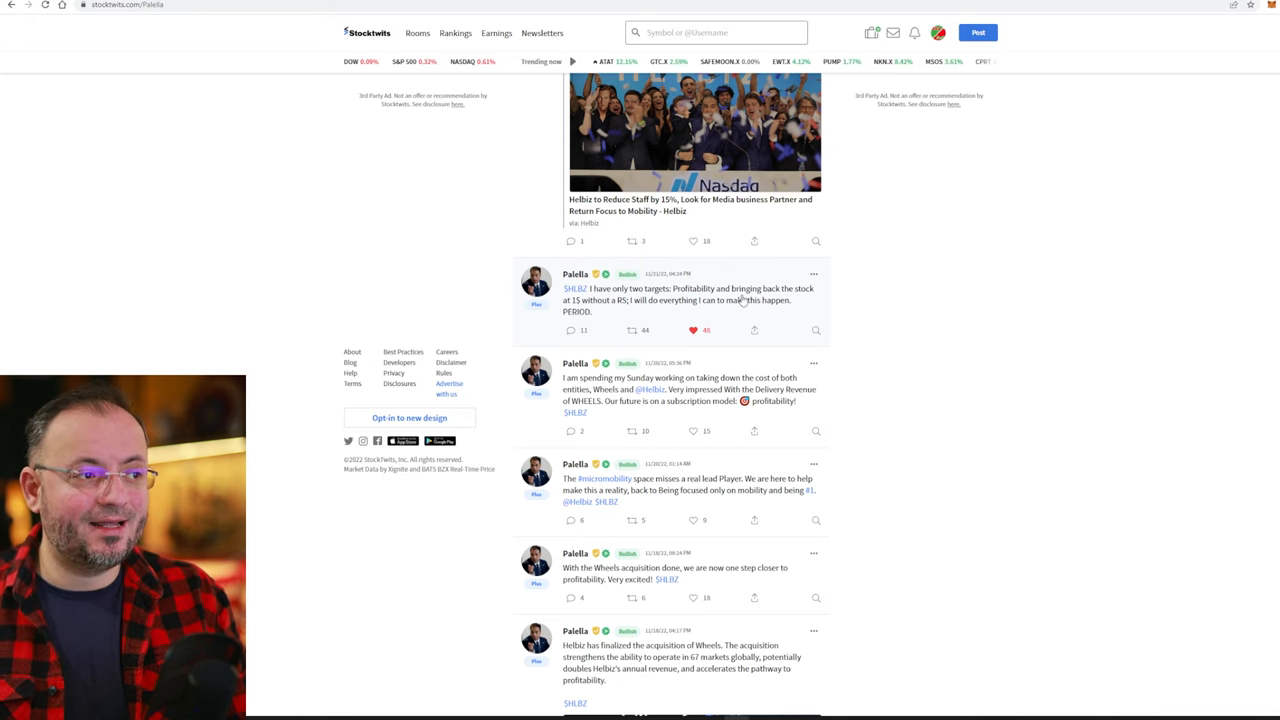
{"action": "scroll", "scroll_direction": "down", "scroll_amount": 3}
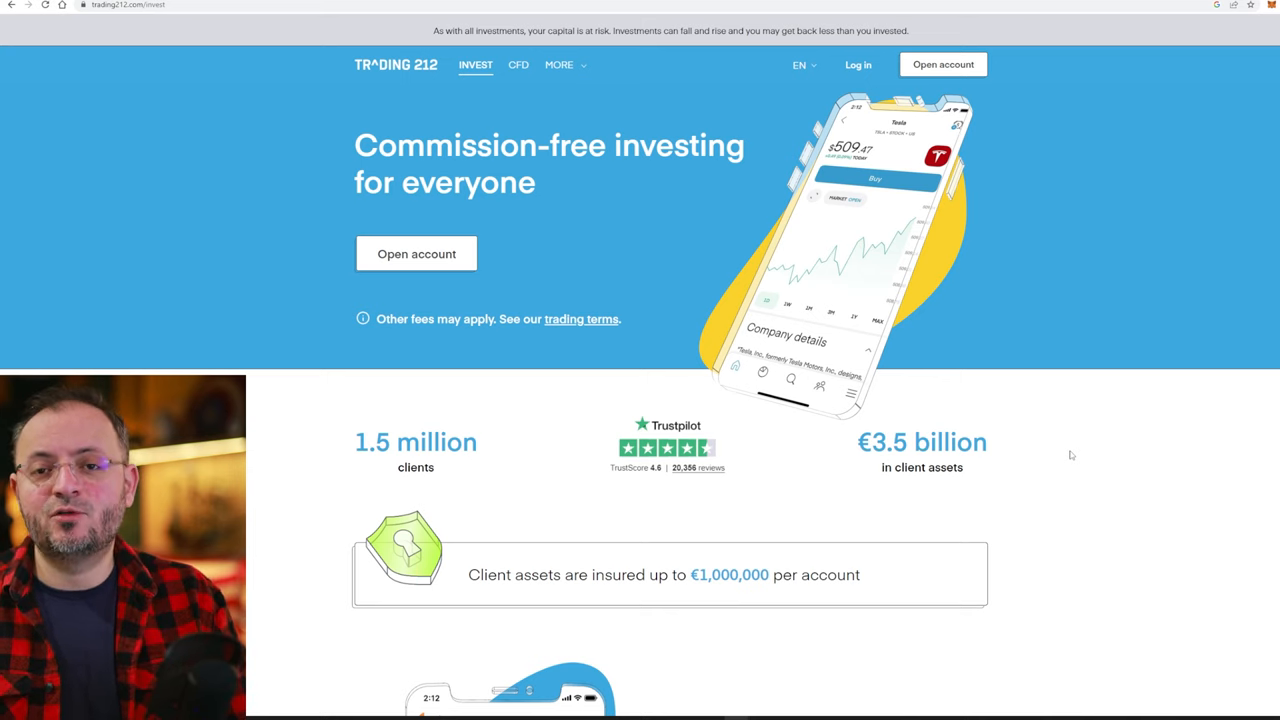
{"action": "mouse_move", "coordinate": [1075, 425]}
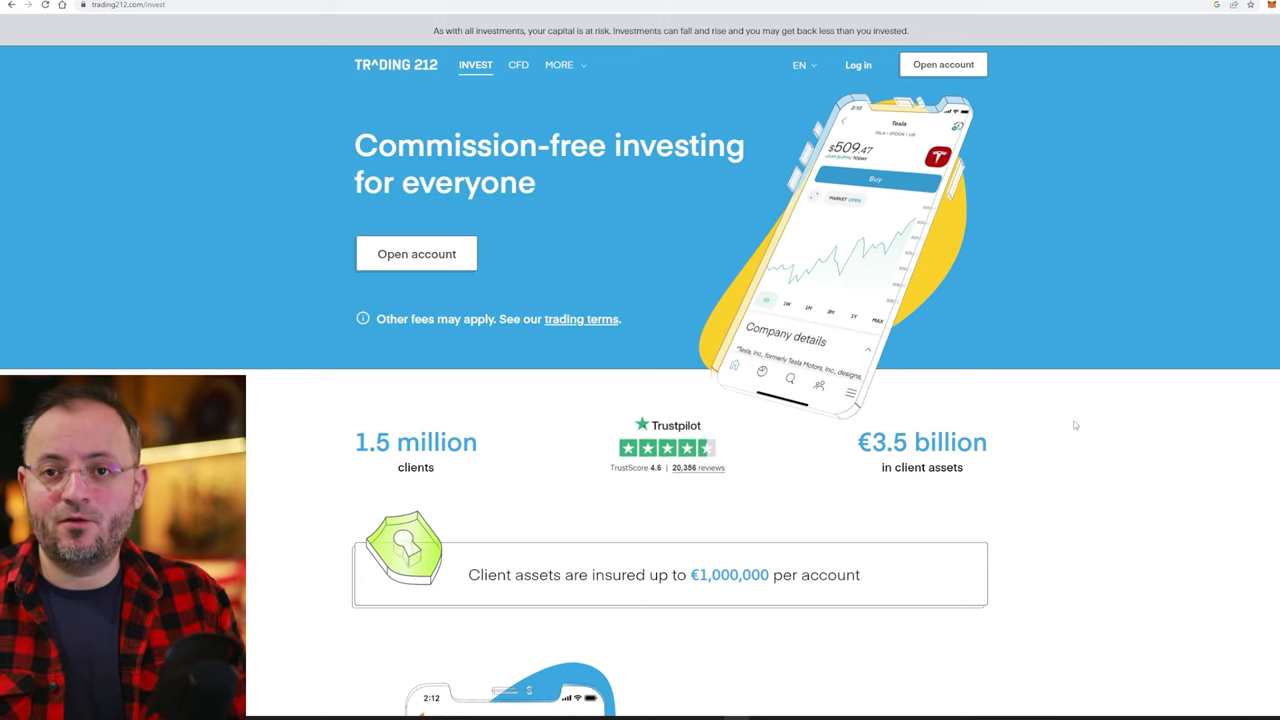